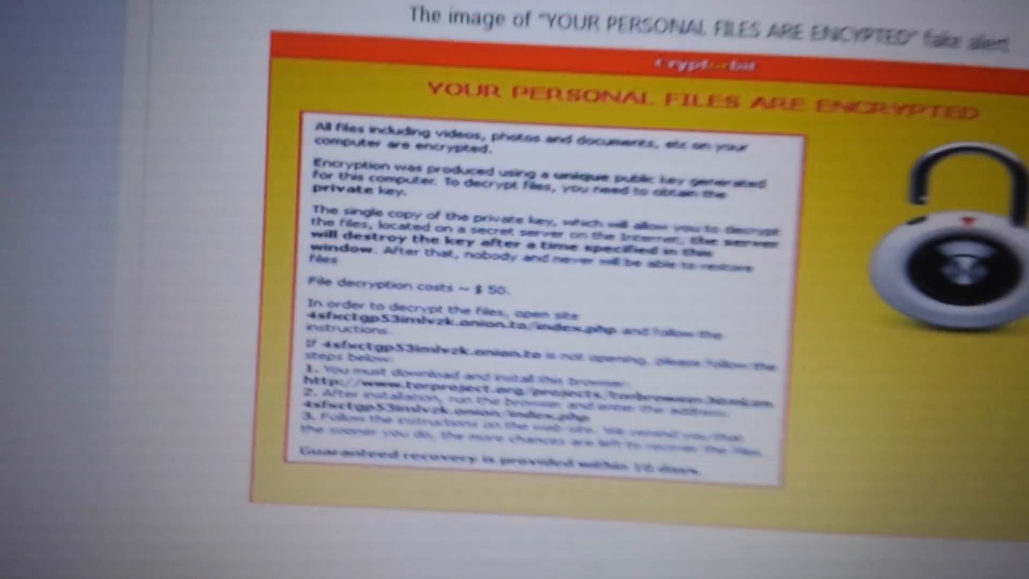
Step: Scroll past the fake 'personal files are encrypted' alert to reach the Control Panel categories
{"action": "scroll", "scroll_direction": "down", "scroll_amount": 3}
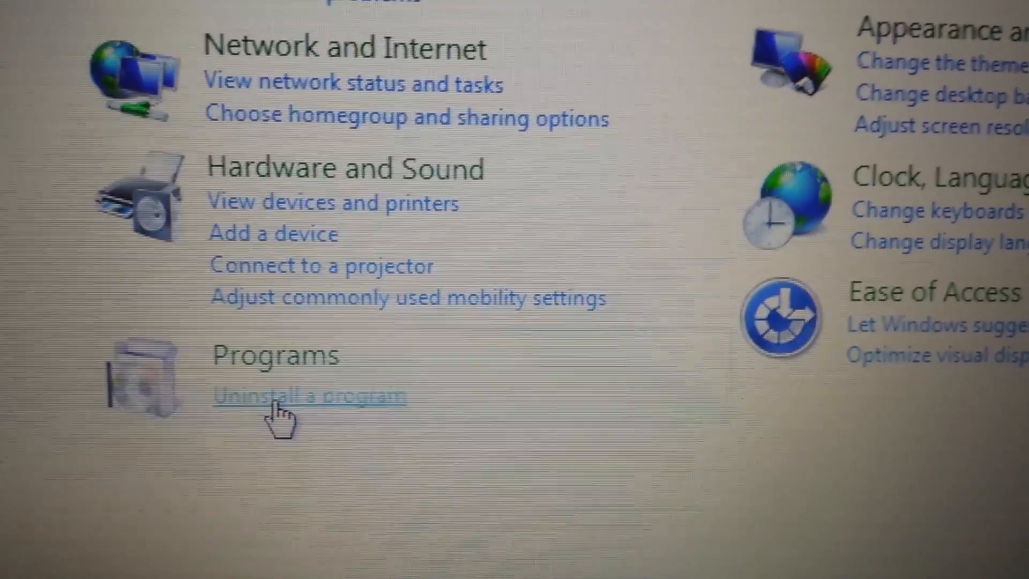
Step: Open Uninstall a program and scroll the 46 installed programs, confirming no CryptorBit entry
{"action": "left_click", "coordinate": [309, 395]}
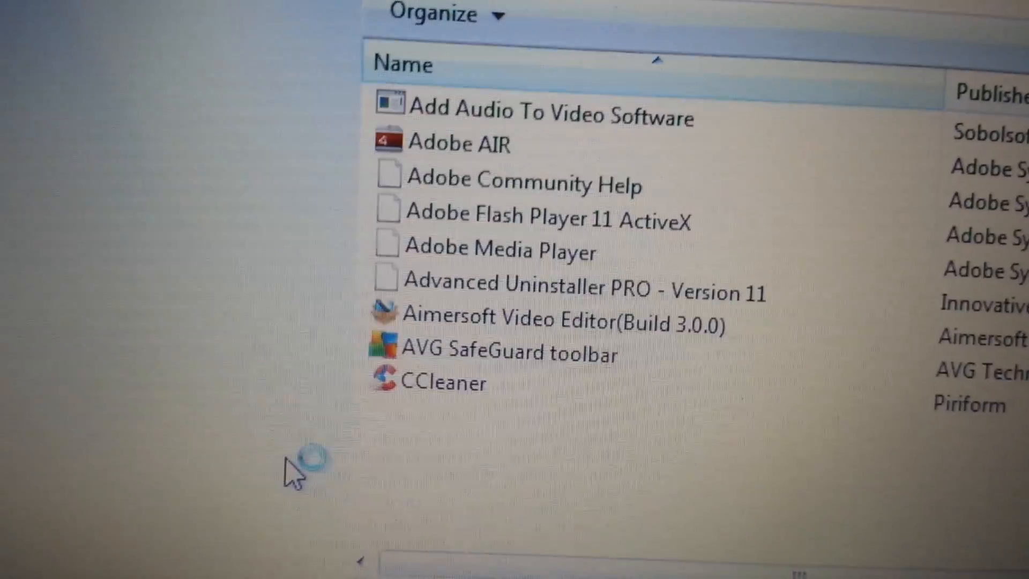
{"action": "scroll", "scroll_direction": "down", "scroll_amount": 3}
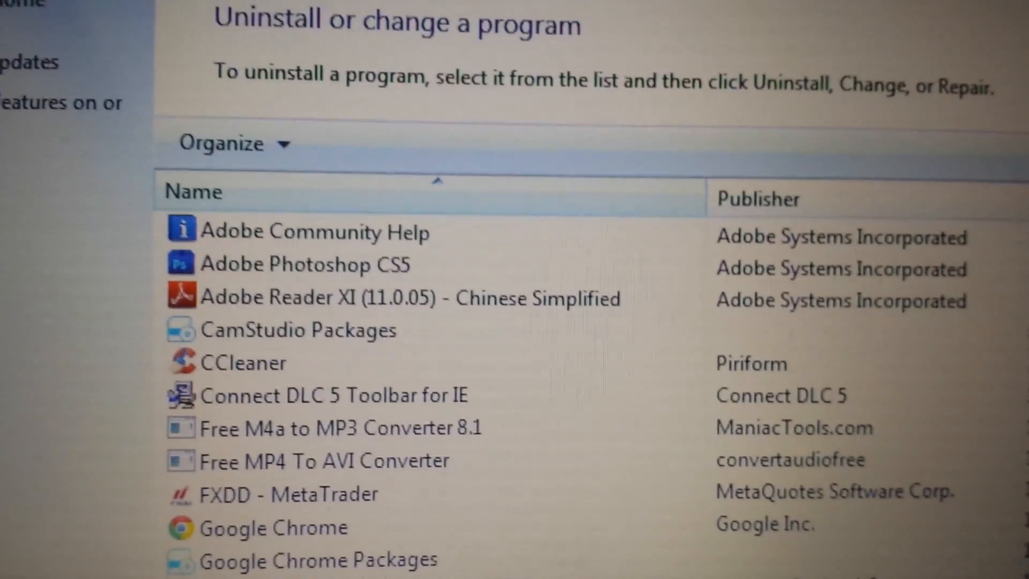
{"action": "scroll", "scroll_direction": "down", "scroll_amount": 3}
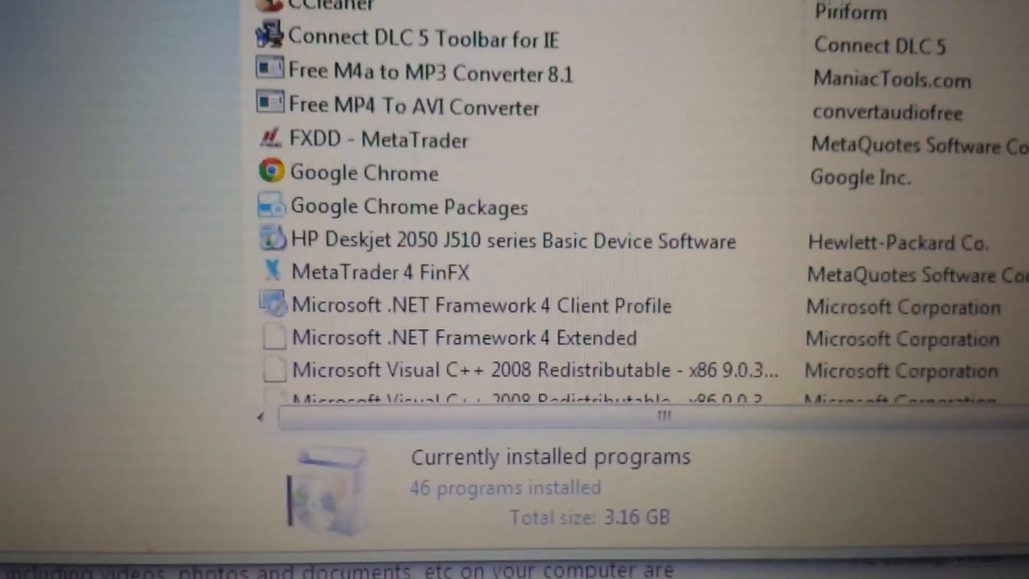
{"action": "scroll", "scroll_direction": "down", "scroll_amount": 3}
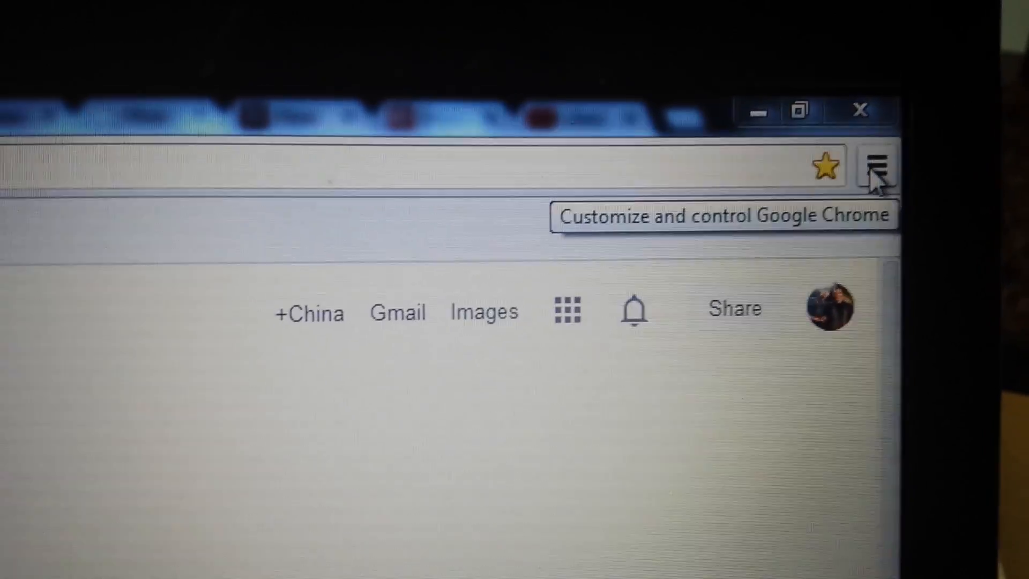
Step: Open Chrome Settings from the three-bar menu to review startup pages and search engine
{"action": "left_click", "coordinate": [876, 164]}
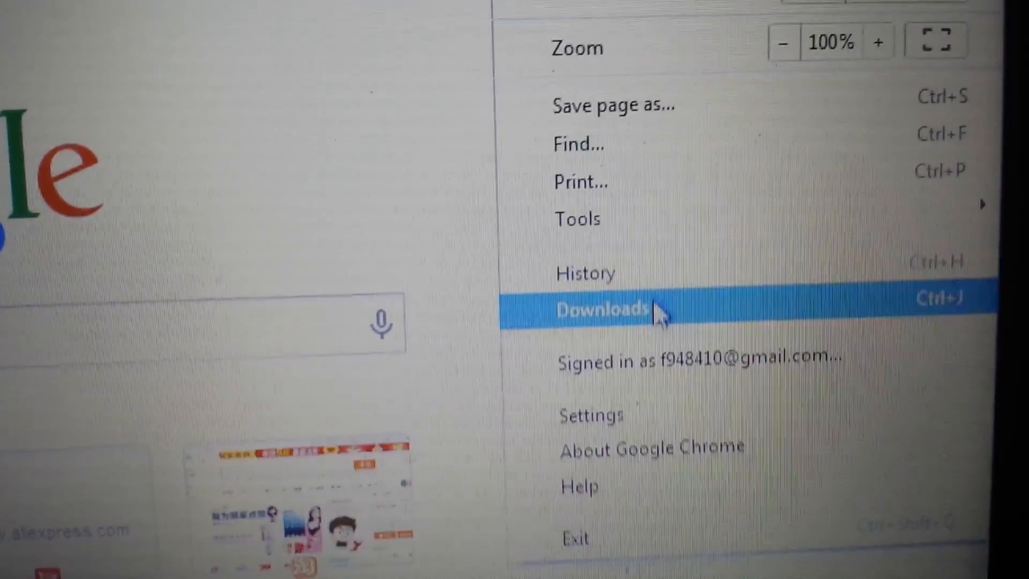
{"action": "left_click", "coordinate": [589, 415]}
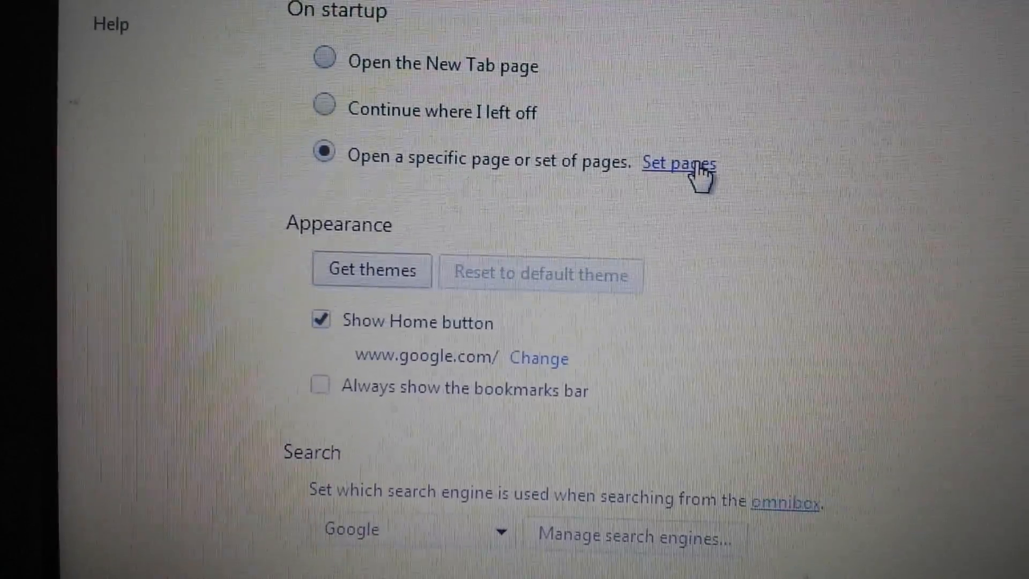
{"action": "left_click", "coordinate": [678, 163]}
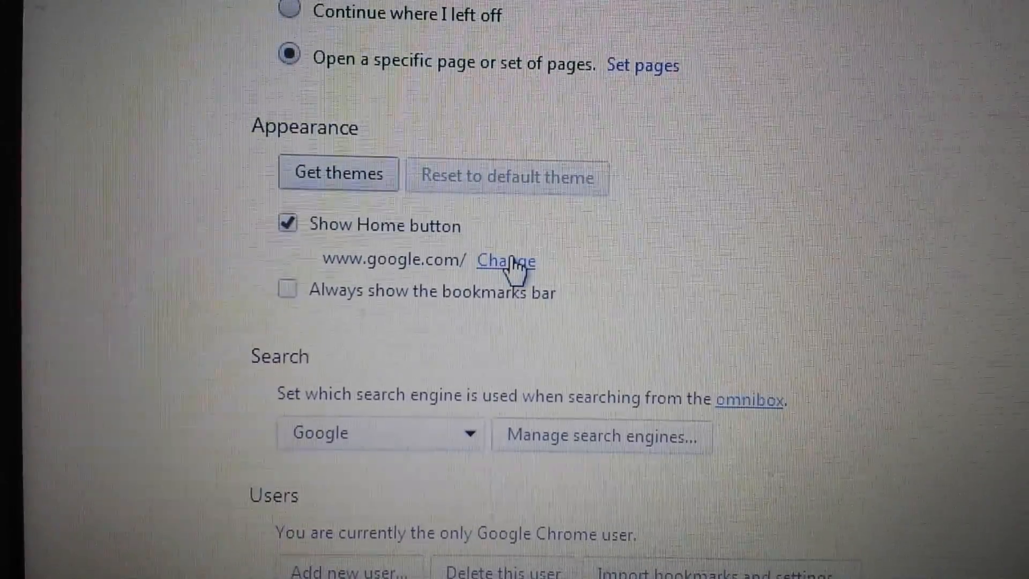
{"action": "left_click", "coordinate": [505, 261]}
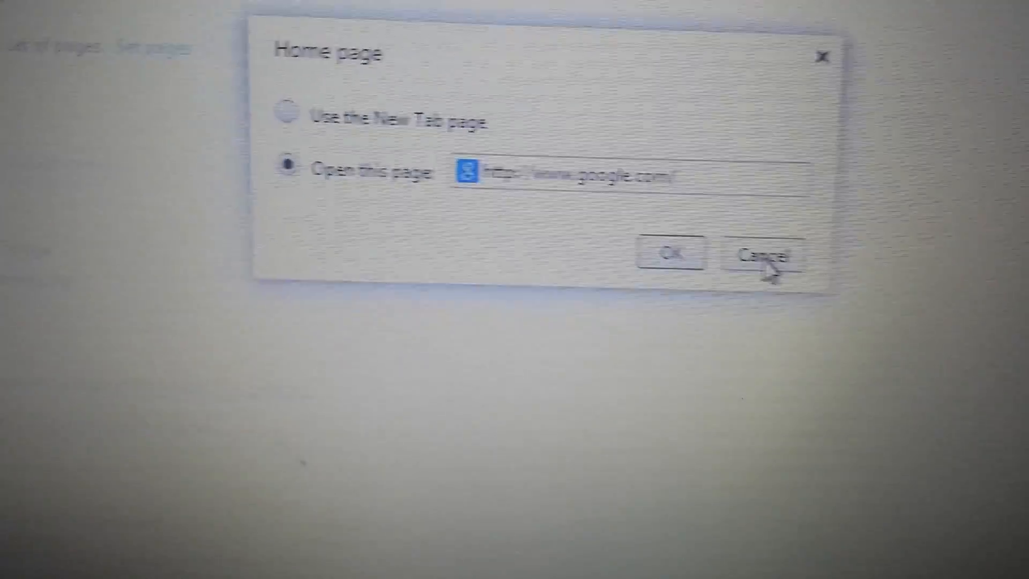
{"action": "left_click", "coordinate": [765, 254]}
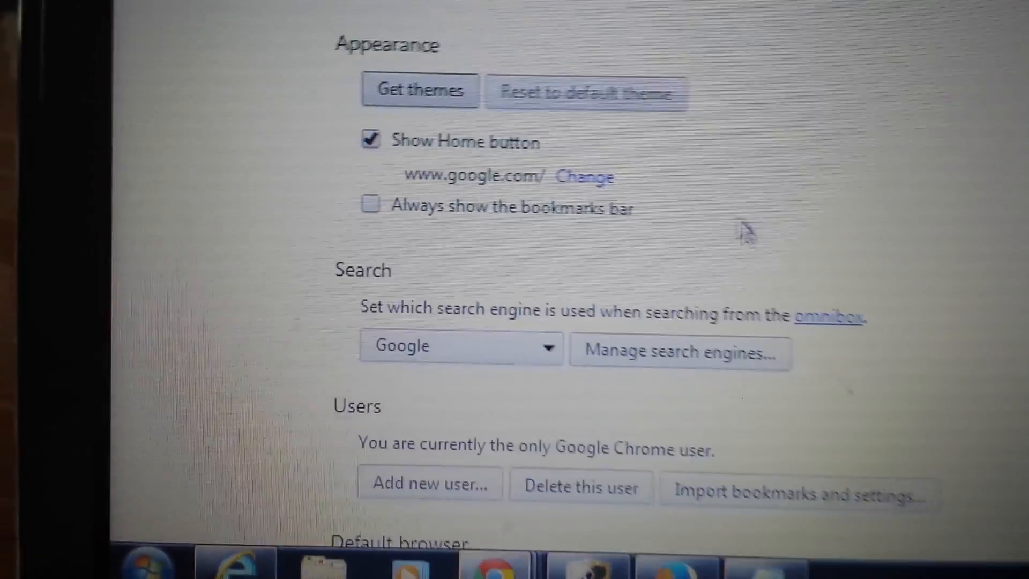
{"action": "scroll", "scroll_direction": "down", "scroll_amount": 3}
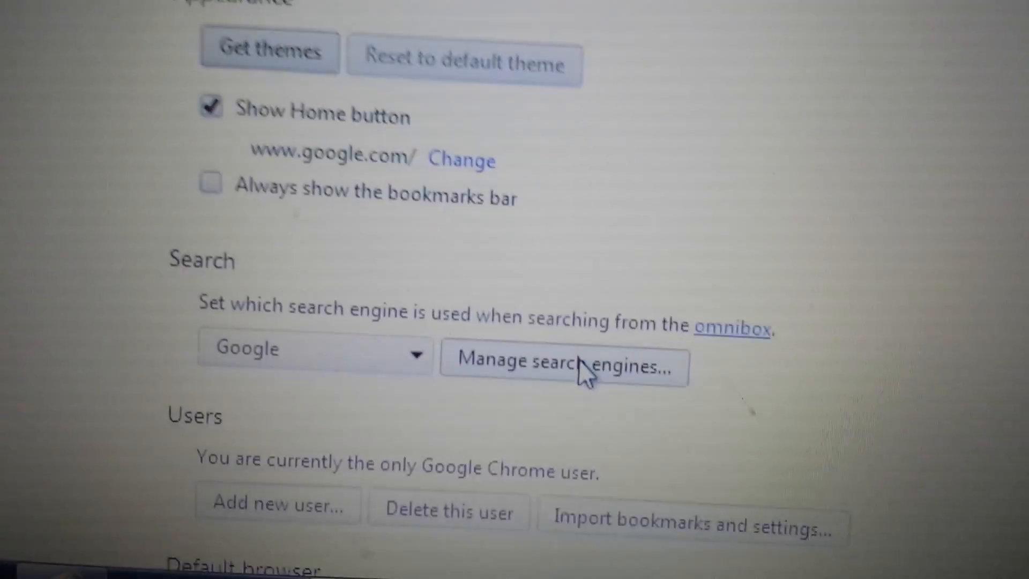
{"action": "left_click", "coordinate": [563, 366]}
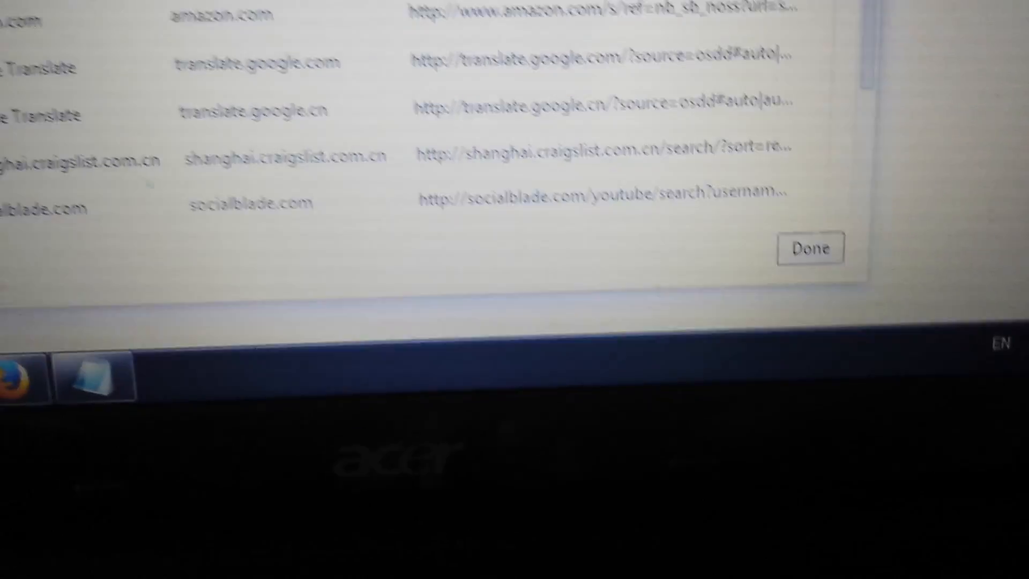
{"action": "left_click", "coordinate": [810, 249]}
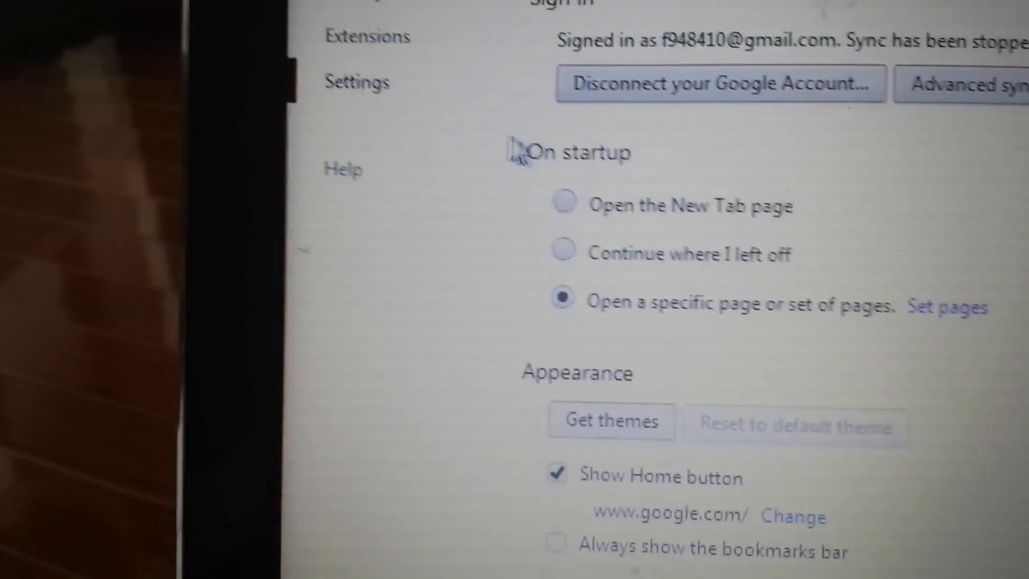
Step: Go to Extensions from the Settings sidebar, listing AVG SafeGuard and ClipConverter
{"action": "scroll", "scroll_direction": "down", "scroll_amount": 3}
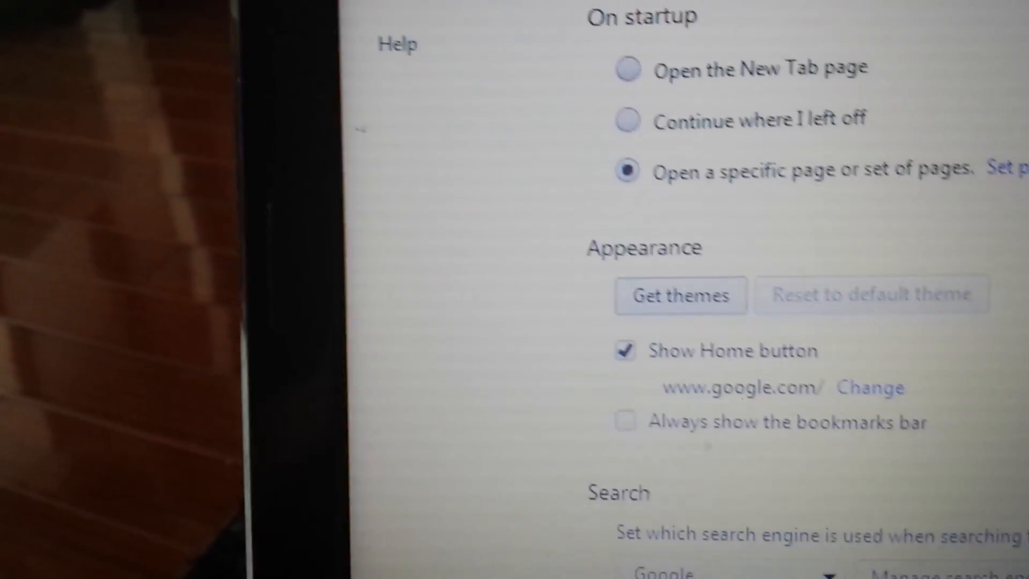
{"action": "scroll", "scroll_direction": "down", "scroll_amount": 3}
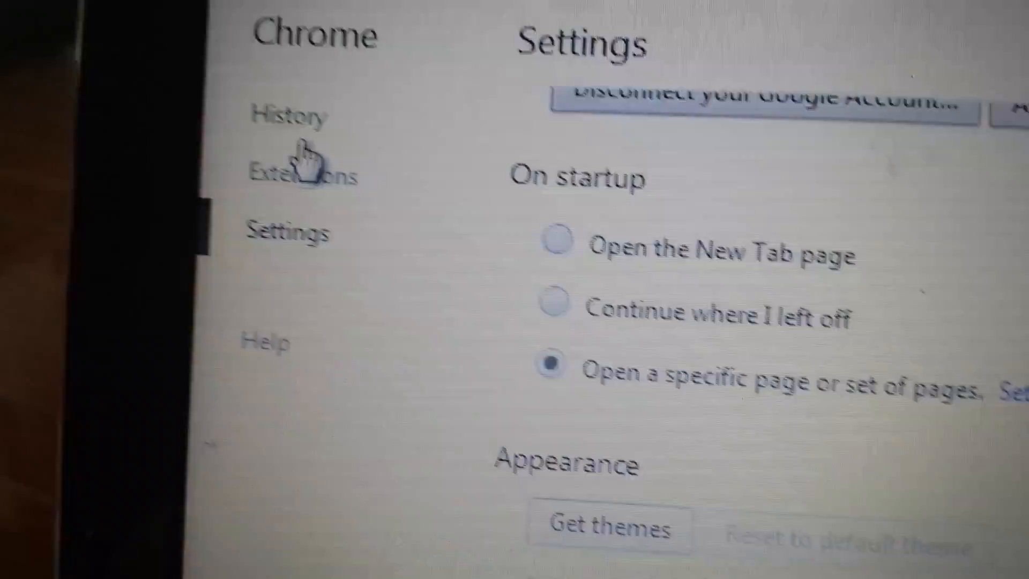
{"action": "left_click", "coordinate": [302, 174]}
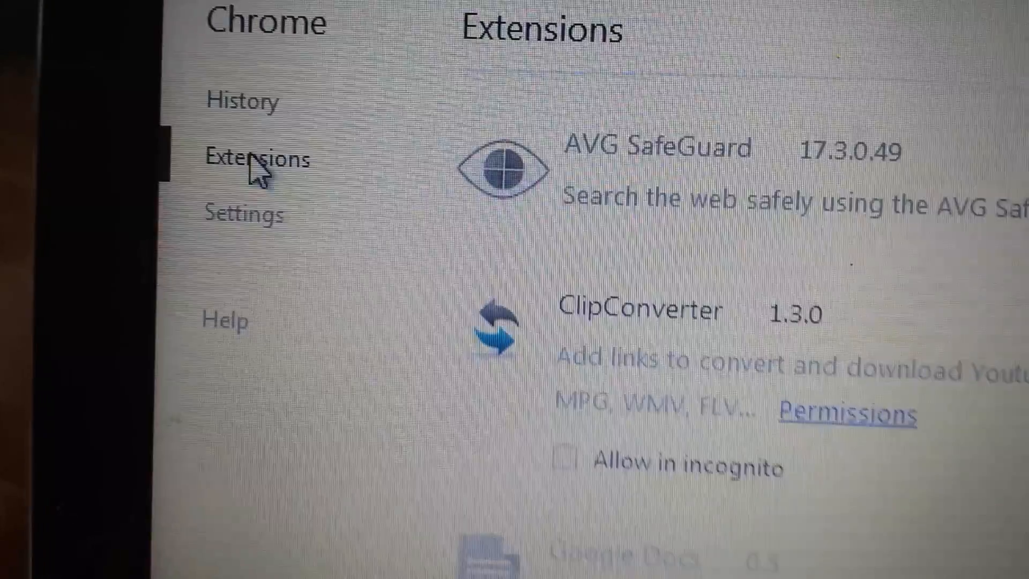